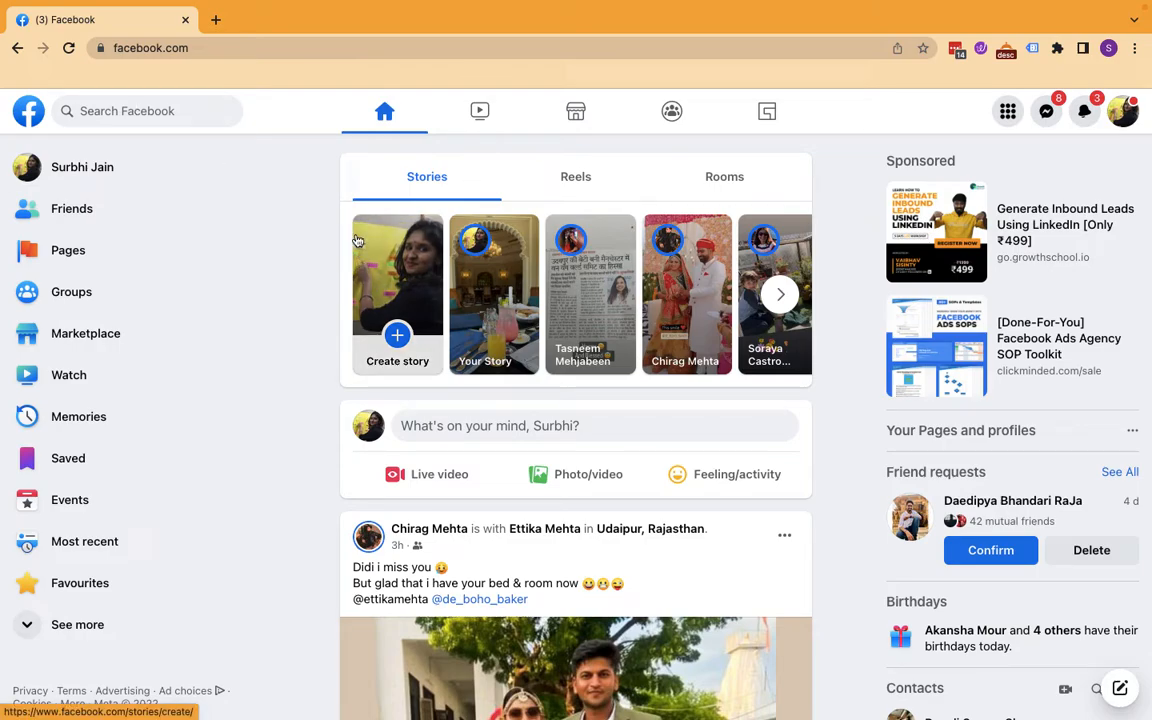
- Start a new browser tab beside the Facebook feed
click(406, 20)
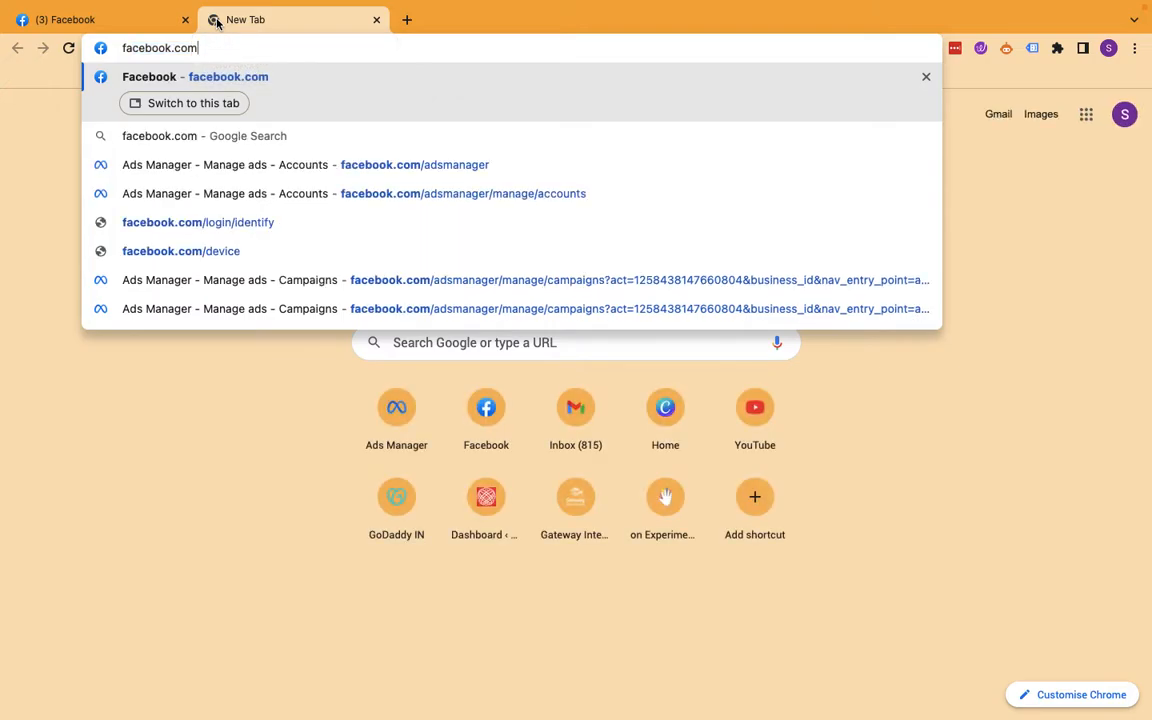
- Navigate the new tab to facebook.com/adsmanager to reach the account overview
text(/)
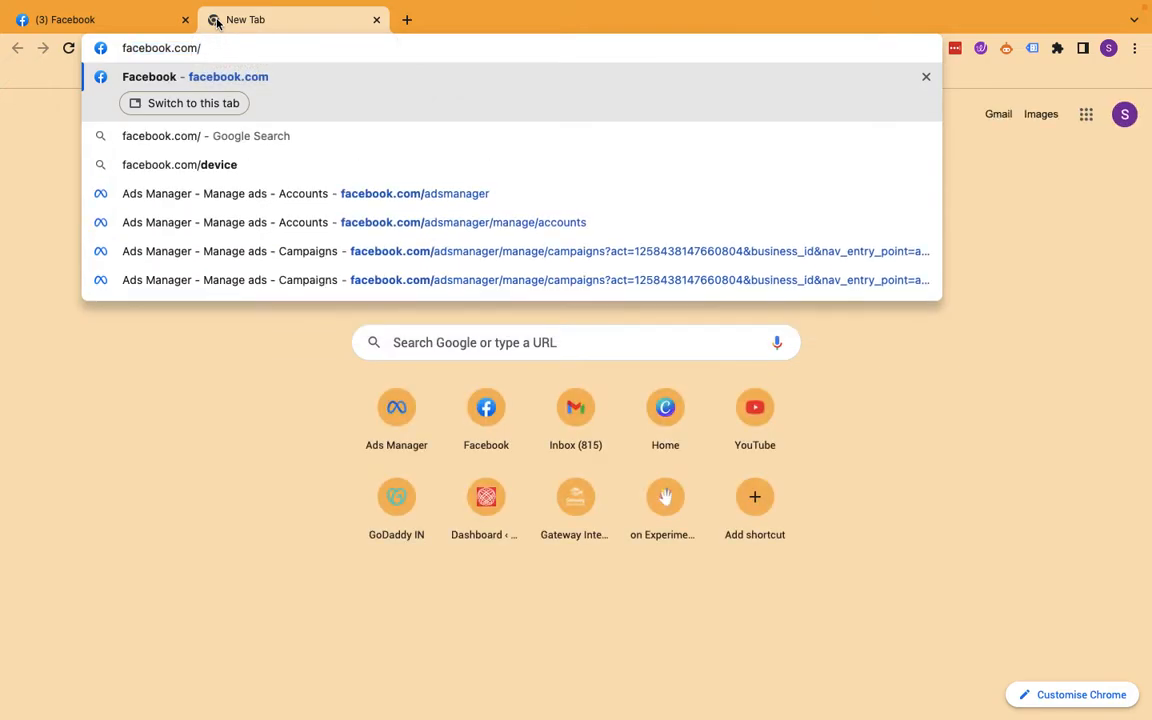
text(adsmanager/manage/accounts?act=266506930185041&nav_source=no_referrer)
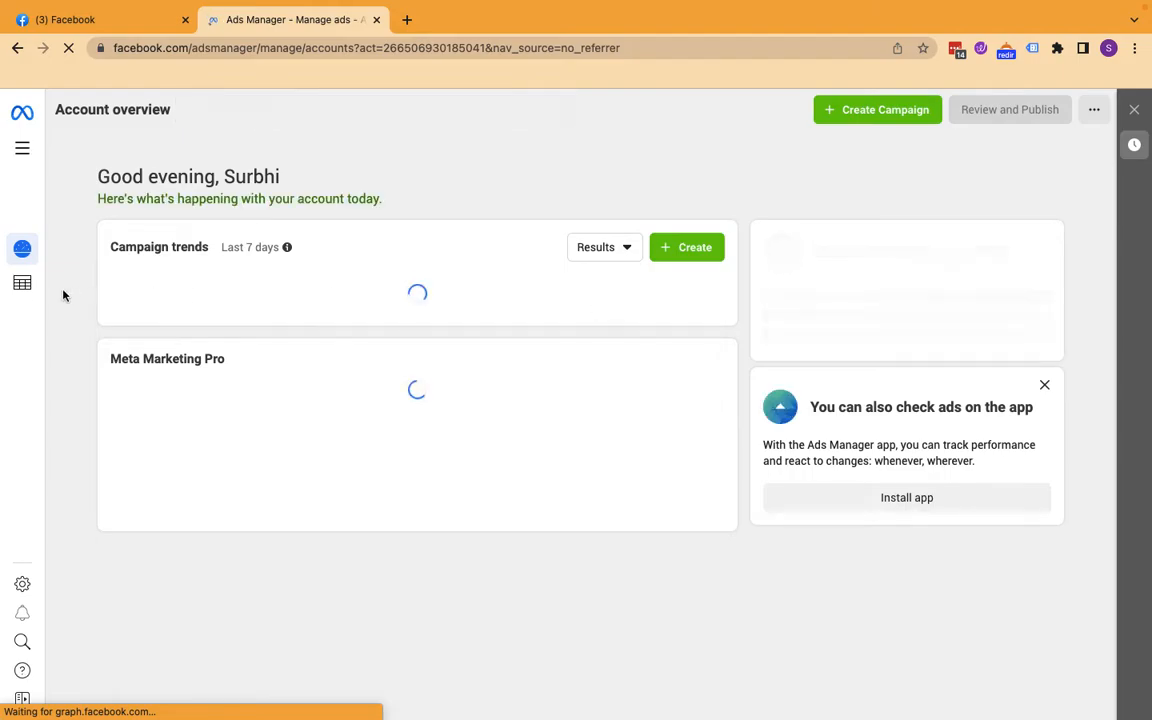
- Go to the Campaigns page and bring up the All tools panel
click(22, 284)
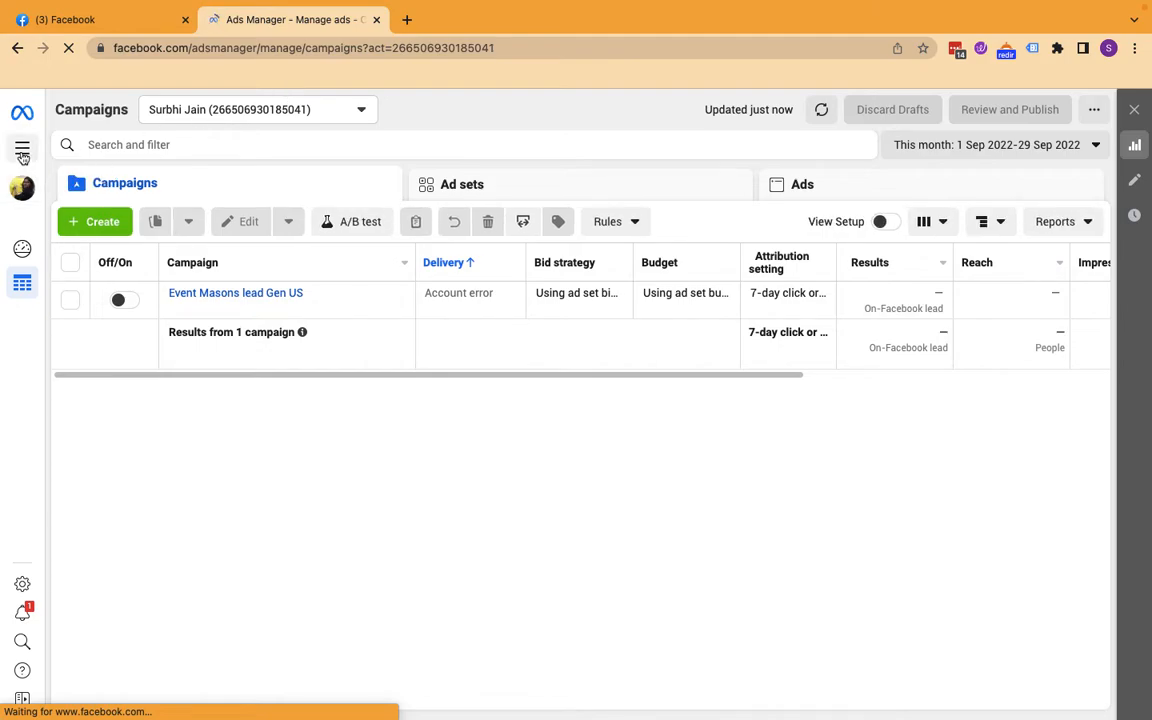
click(22, 148)
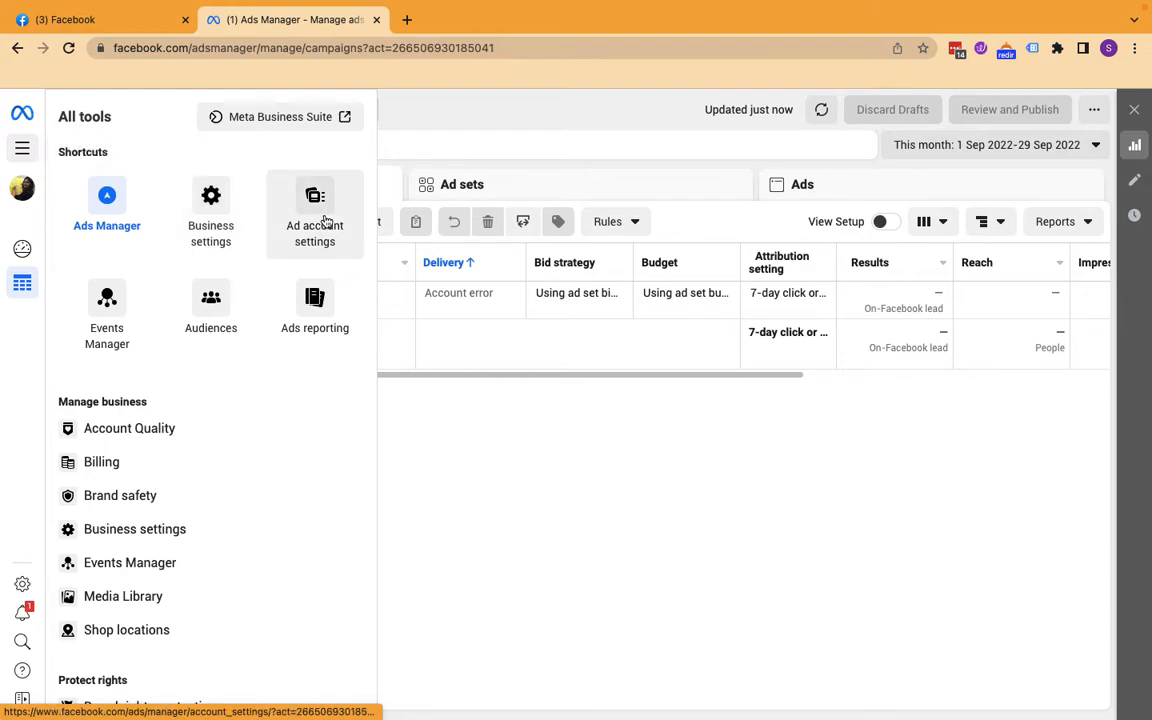
- Go to Ad account settings from the All tools shortcuts
click(314, 216)
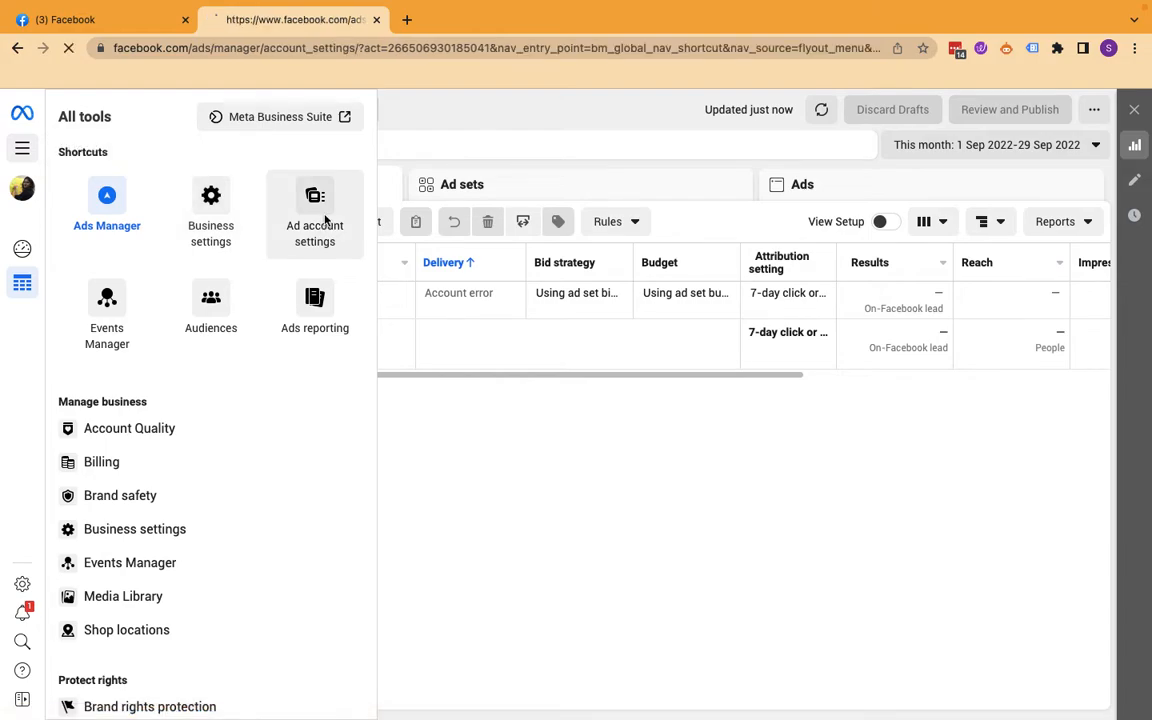
click(314, 216)
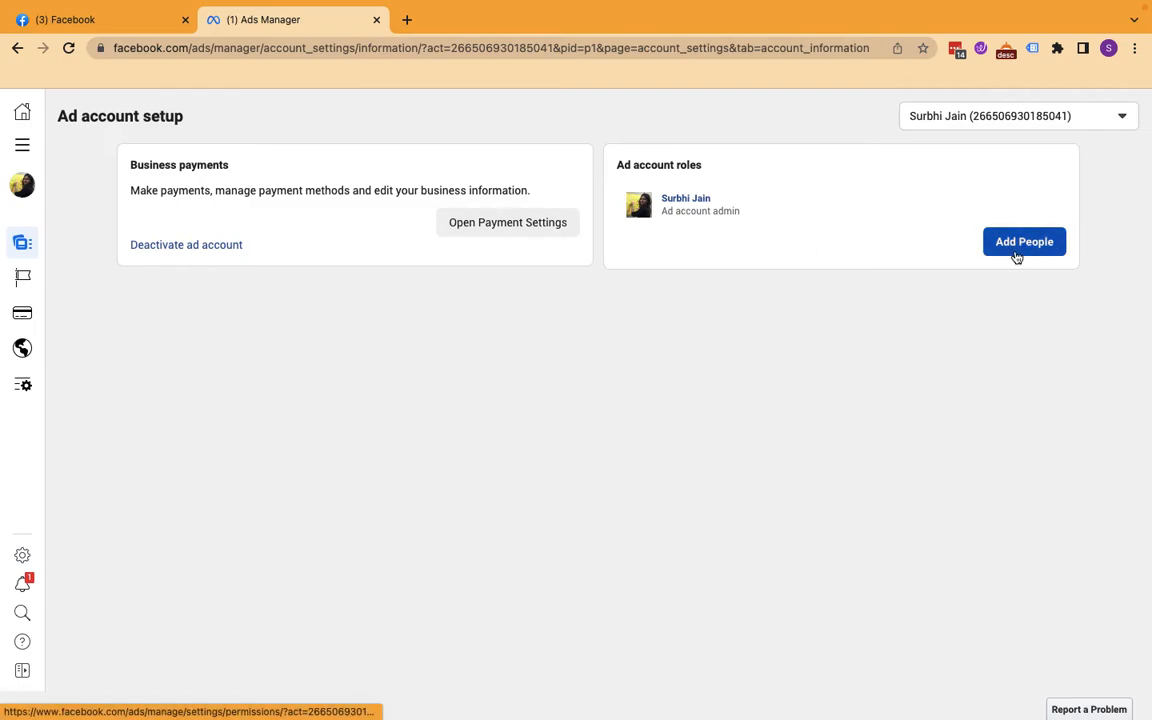
- Add a person, searching 'vaibh' and choosing the matching friend
click(1024, 240)
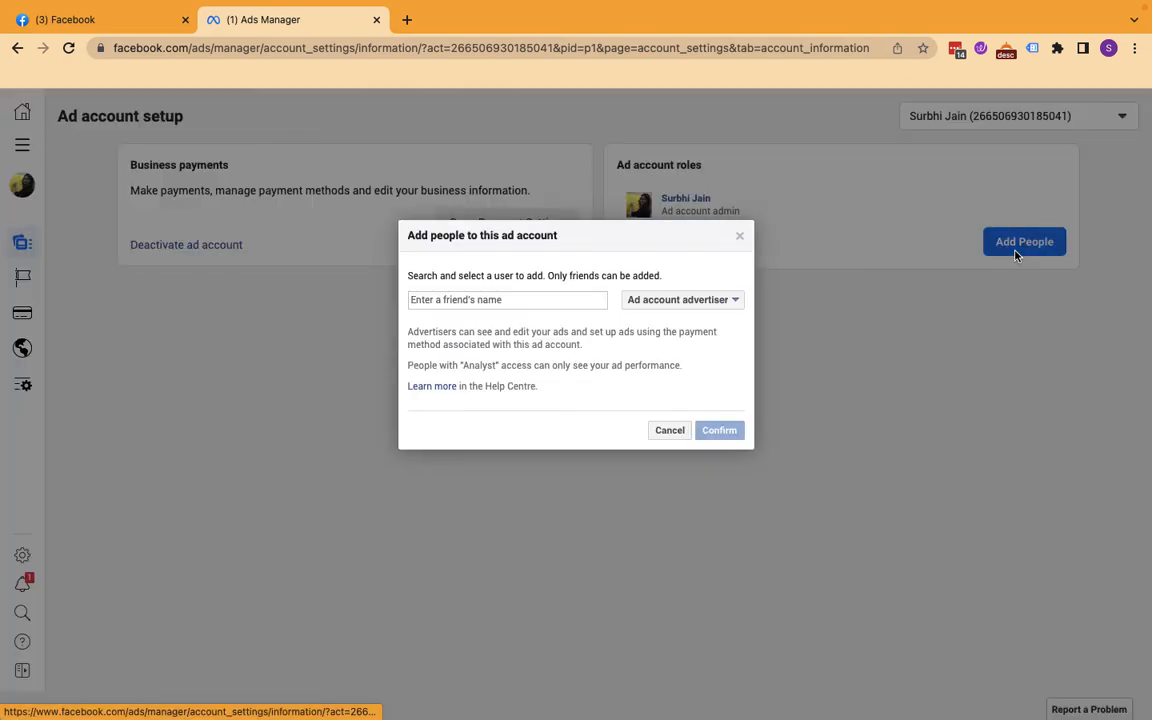
click(508, 300)
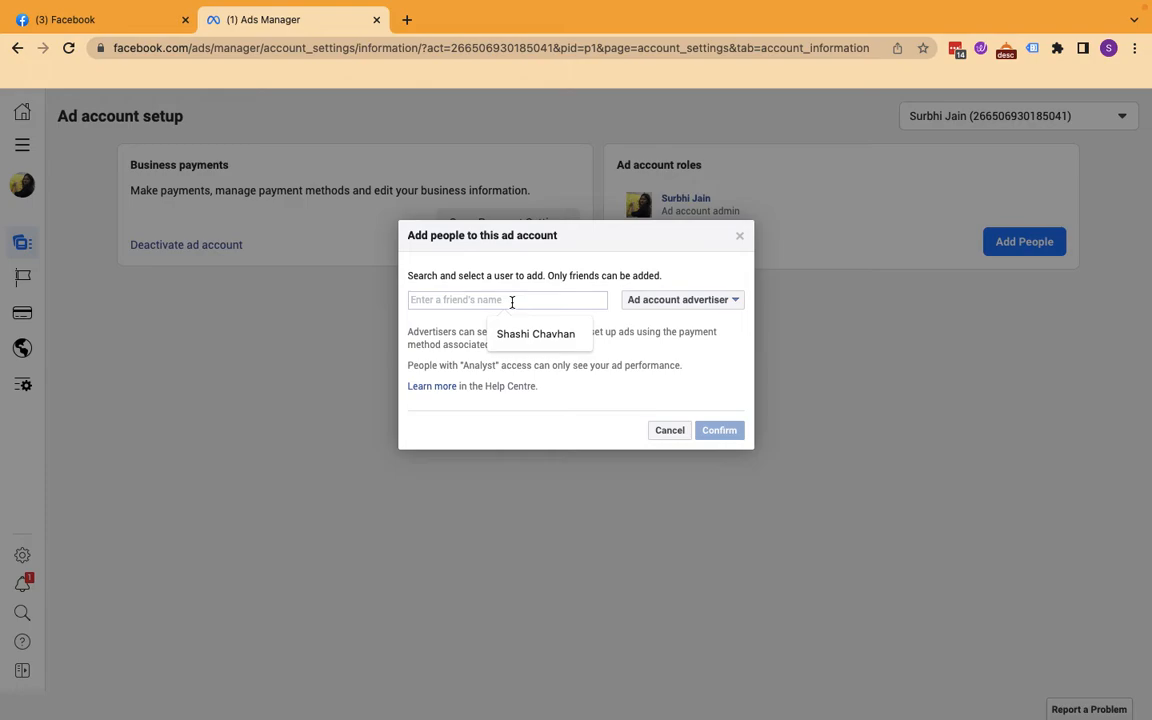
text(vaibhav)
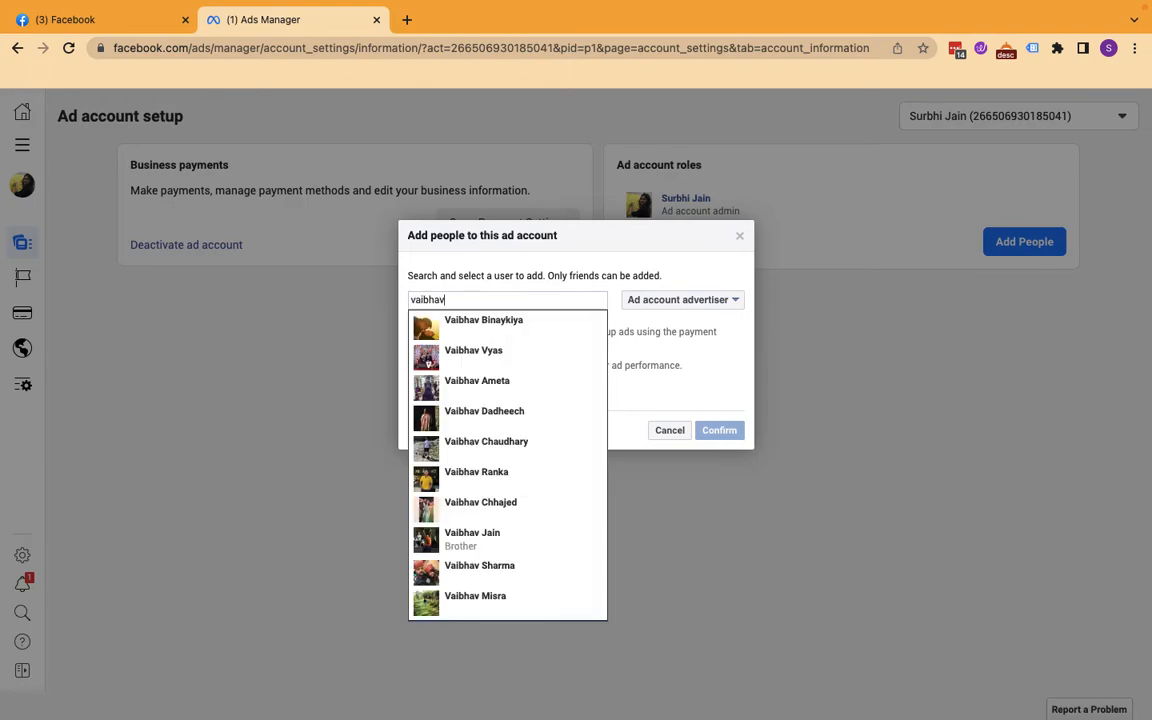
click(472, 538)
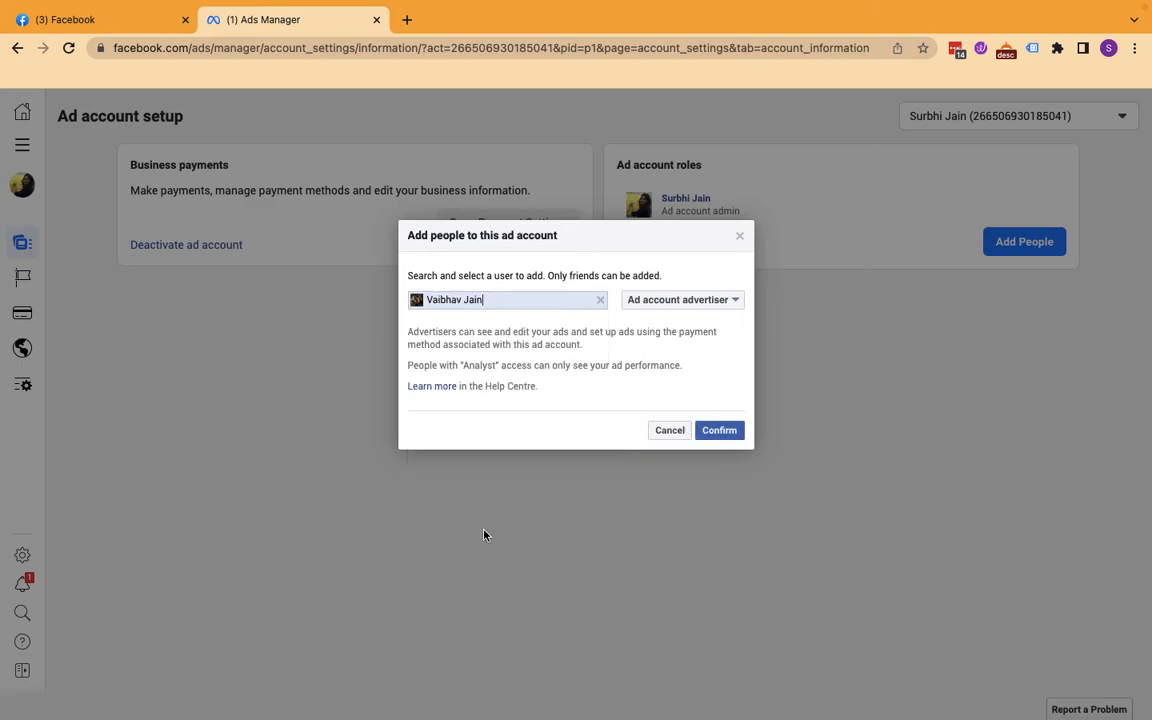
- Change the chosen friend's role from advertiser to Ad account admin
click(680, 300)
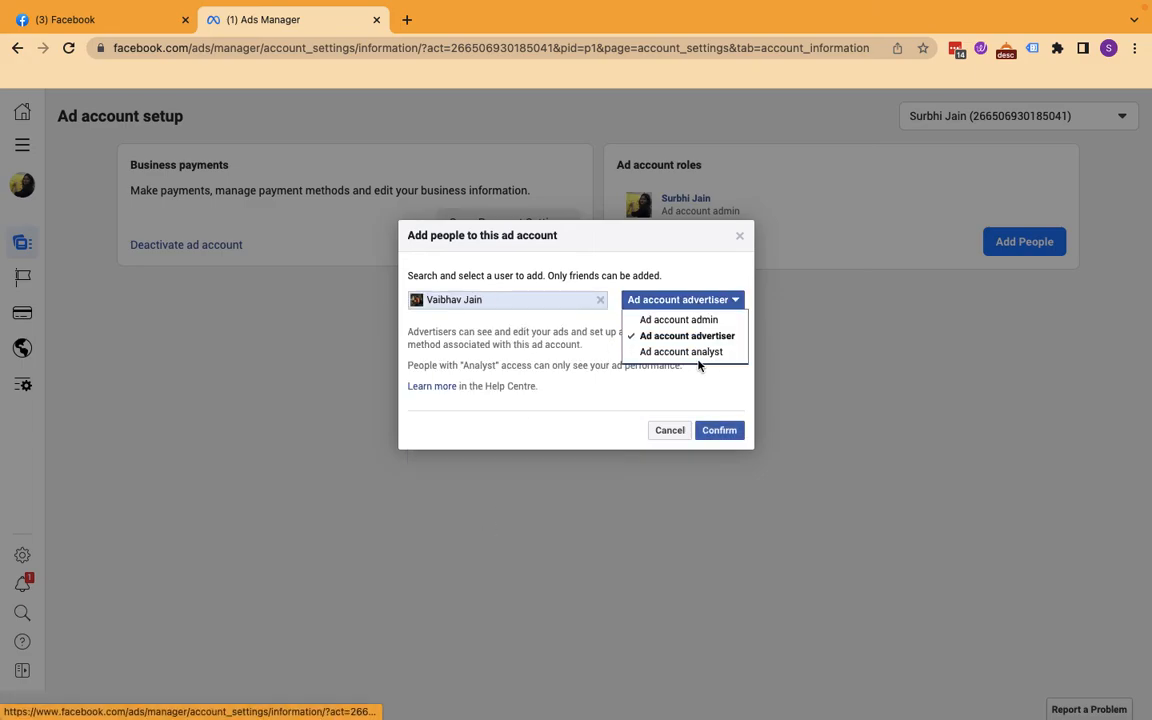
mouse_move(680, 320)
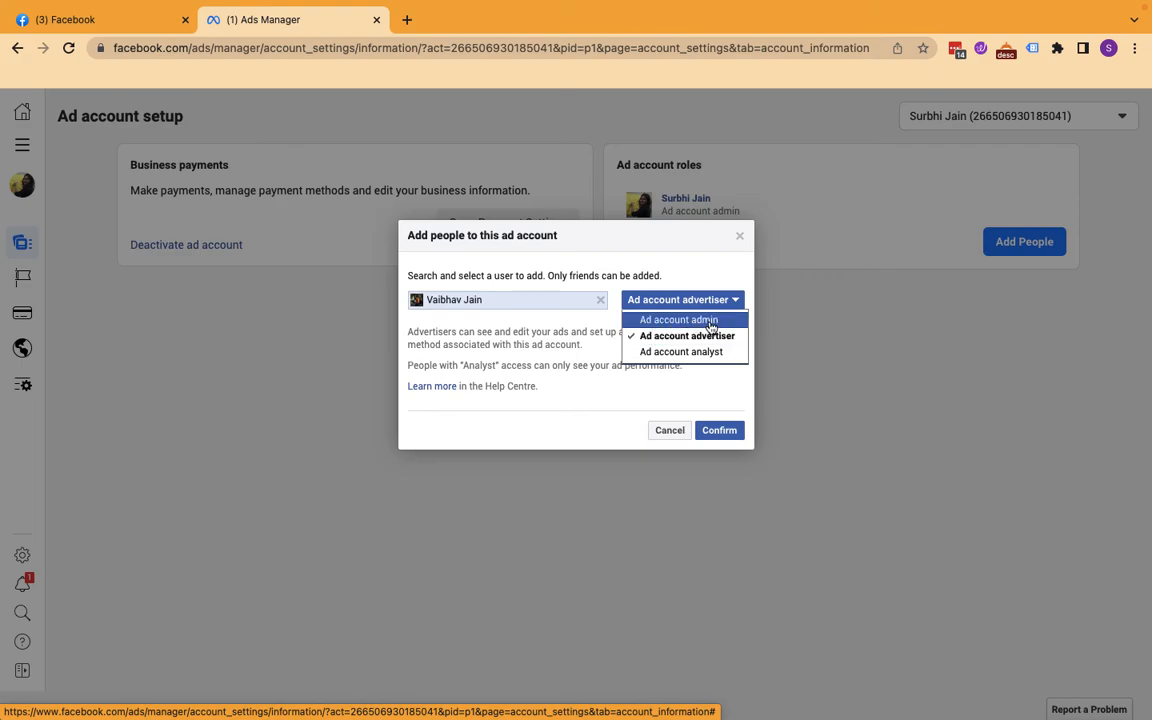
click(680, 320)
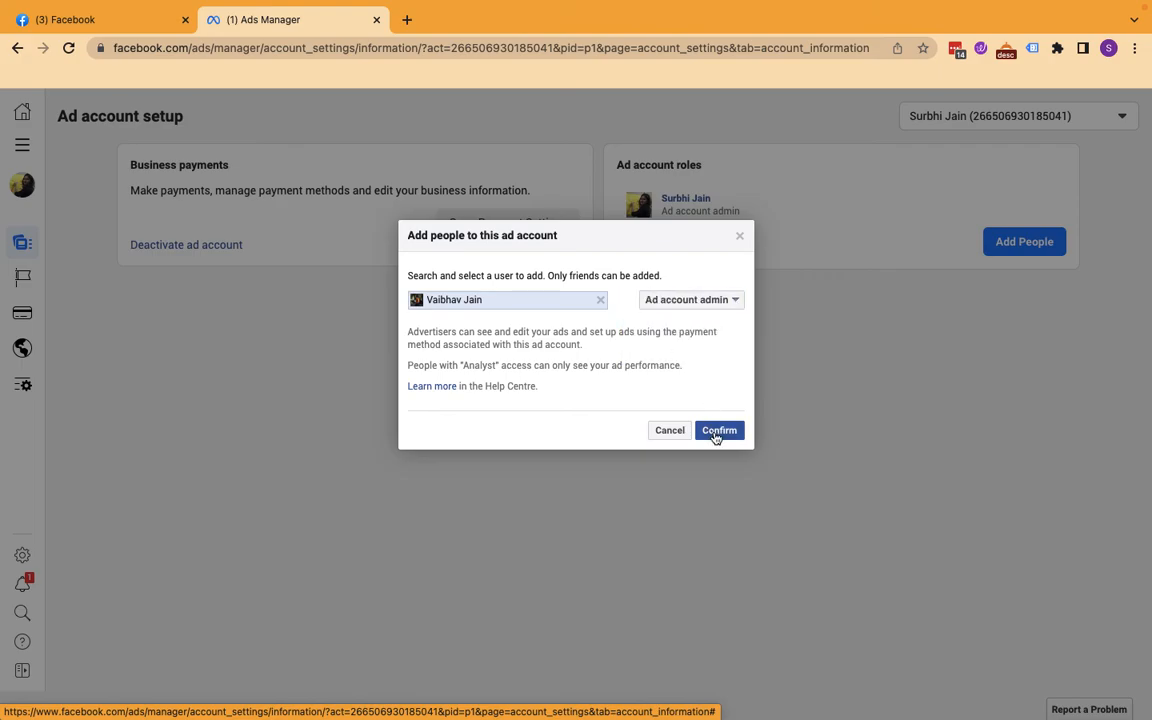